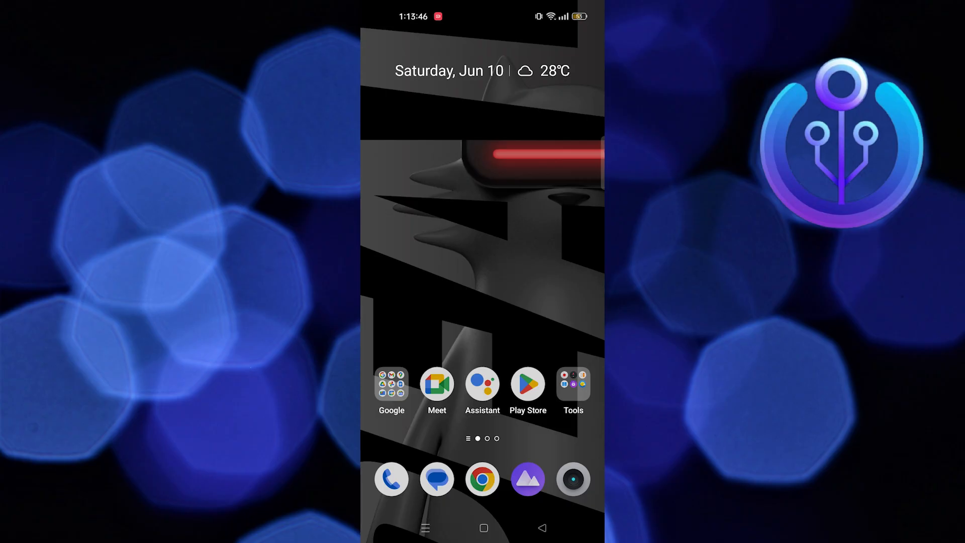
Step: Swipe to the last home screen page holding the Telegram and Nicegram icons
{"action": "scroll", "scroll_direction": "left", "scroll_amount": 3}
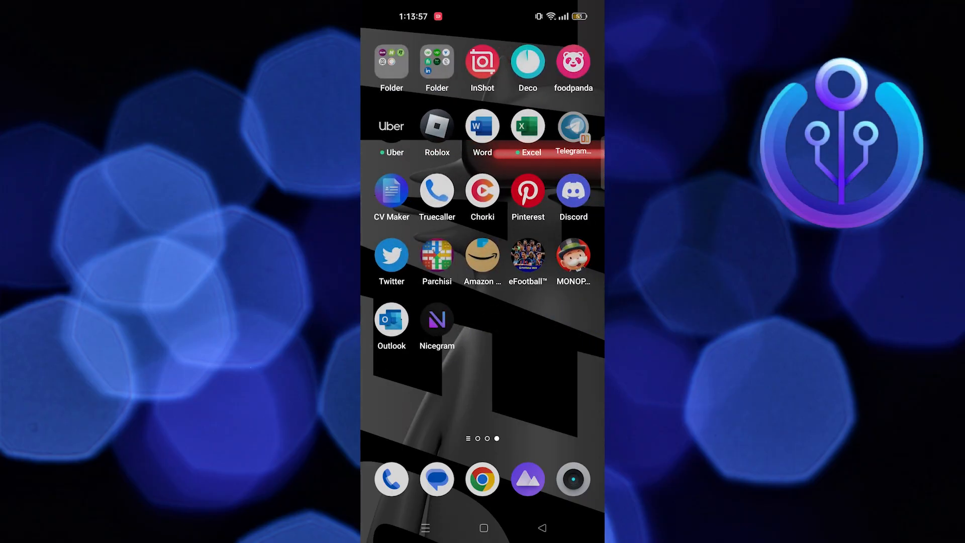
Step: Launch Telegram and navigate via the side menu to Settings > Privacy and Security
{"action": "left_click", "coordinate": [573, 125]}
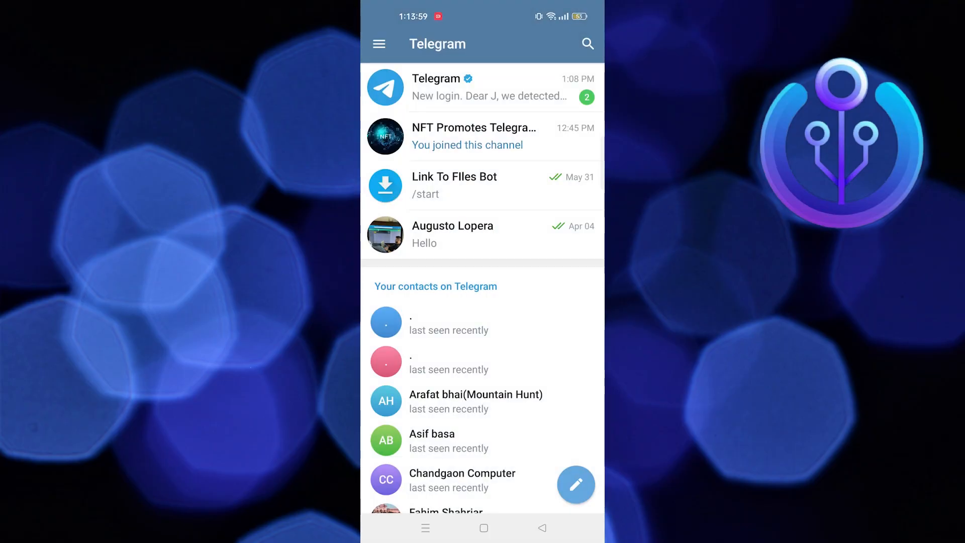
{"action": "left_click", "coordinate": [379, 43]}
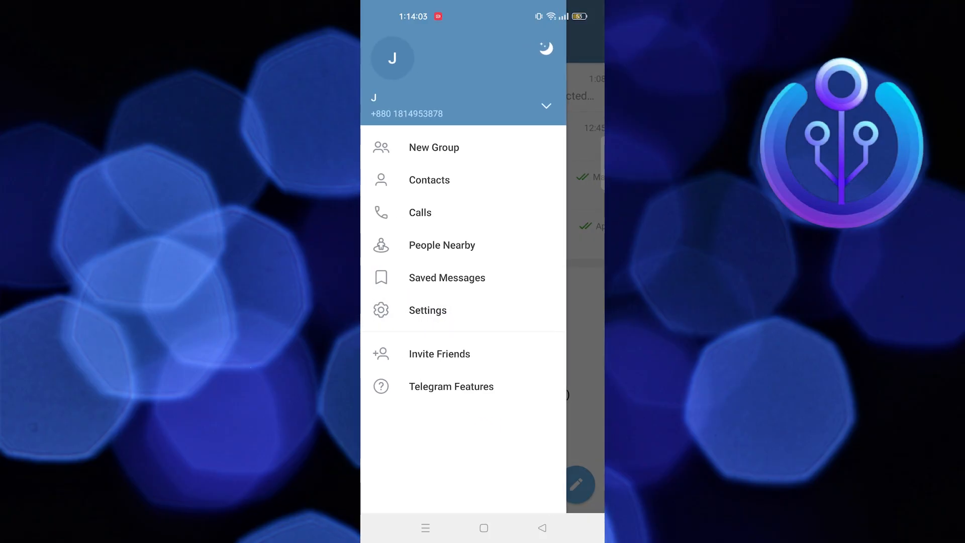
{"action": "left_click", "coordinate": [427, 310]}
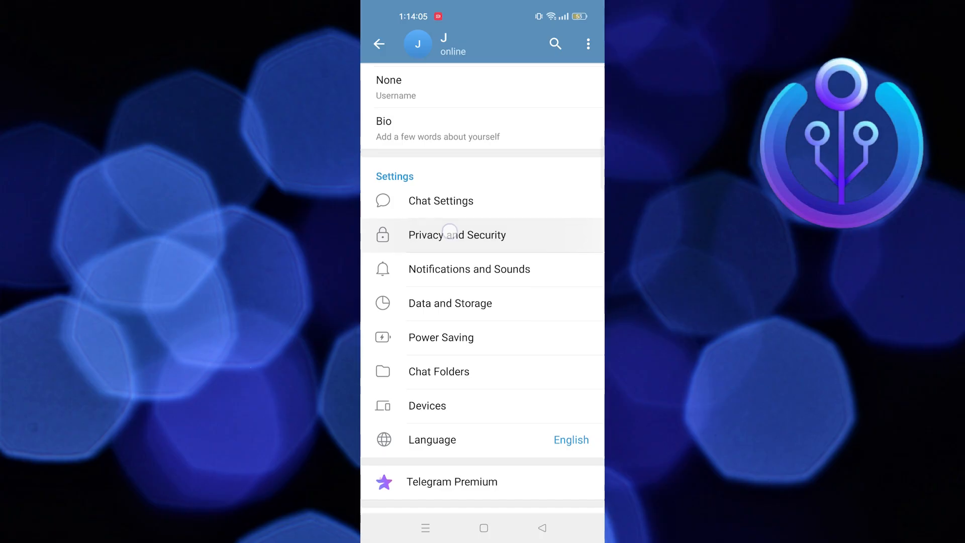
{"action": "left_click", "coordinate": [456, 235]}
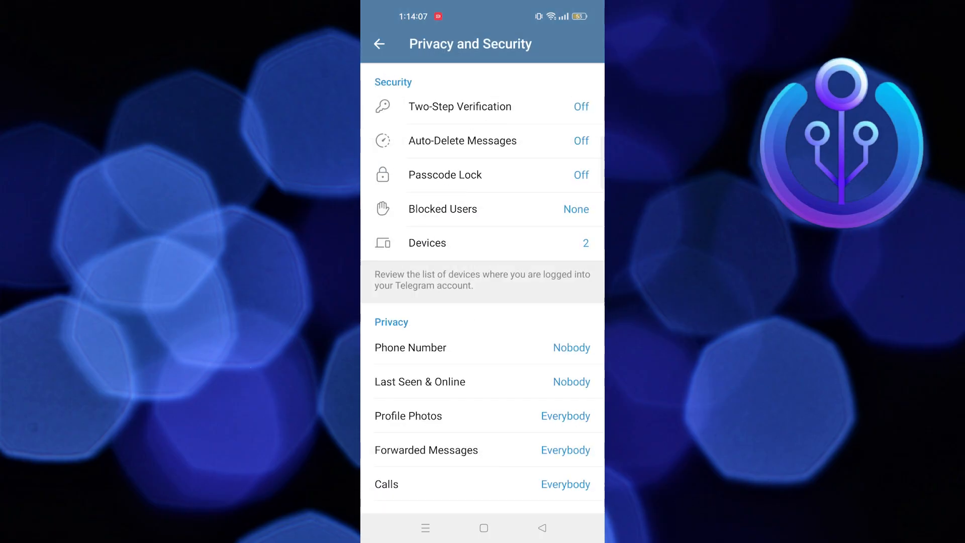
Step: Review the privacy options, return, and search chats for 'nice'
{"action": "left_click", "coordinate": [483, 484]}
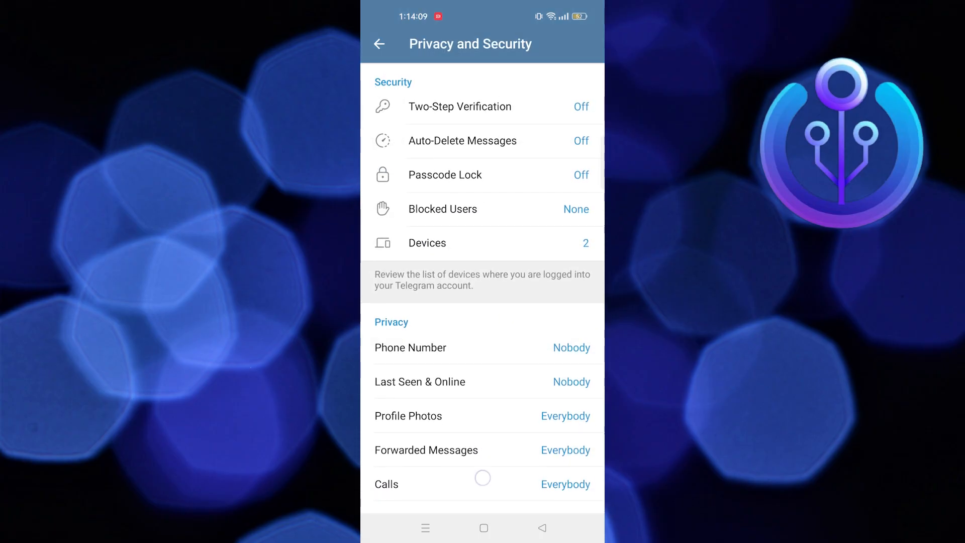
{"action": "scroll", "scroll_direction": "down", "scroll_amount": 3}
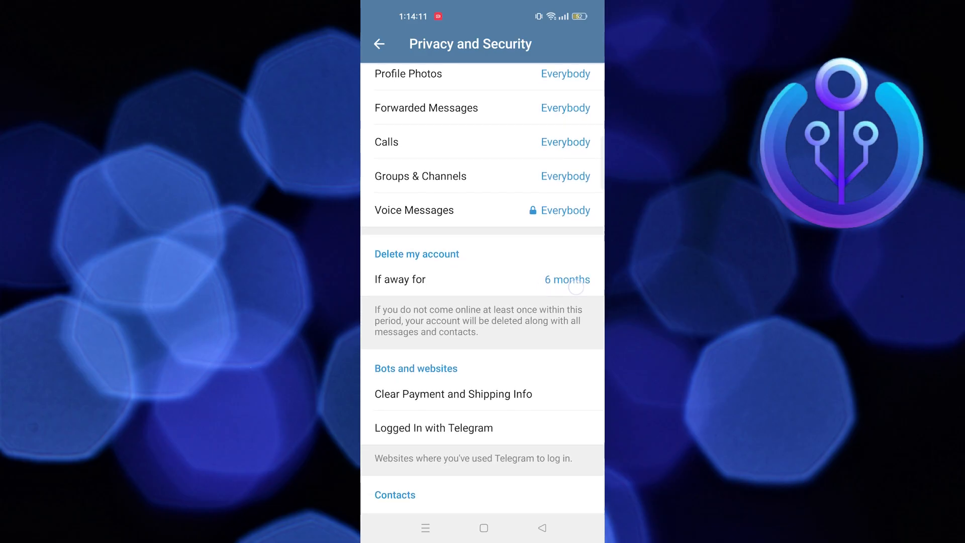
{"action": "scroll", "scroll_direction": "down", "scroll_amount": 3}
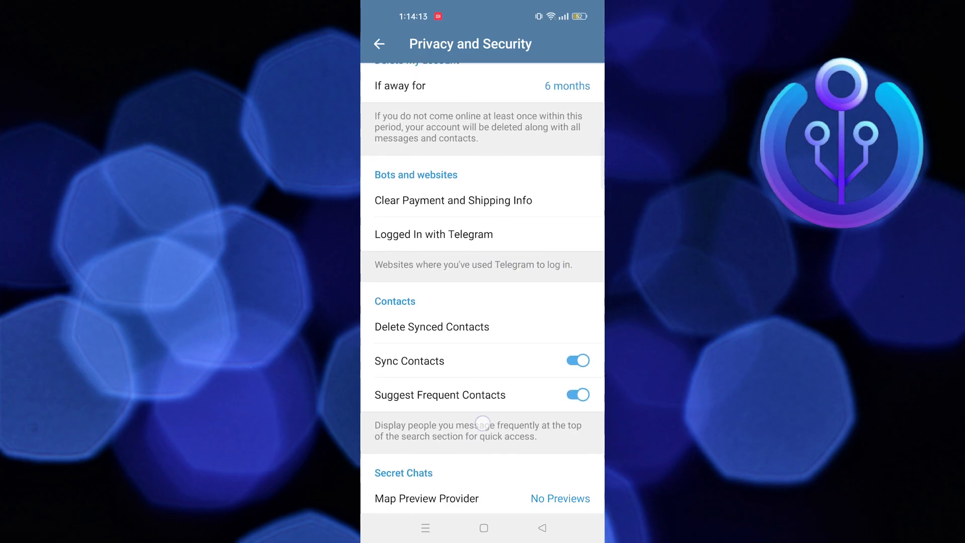
{"action": "type", "text": "nice"}
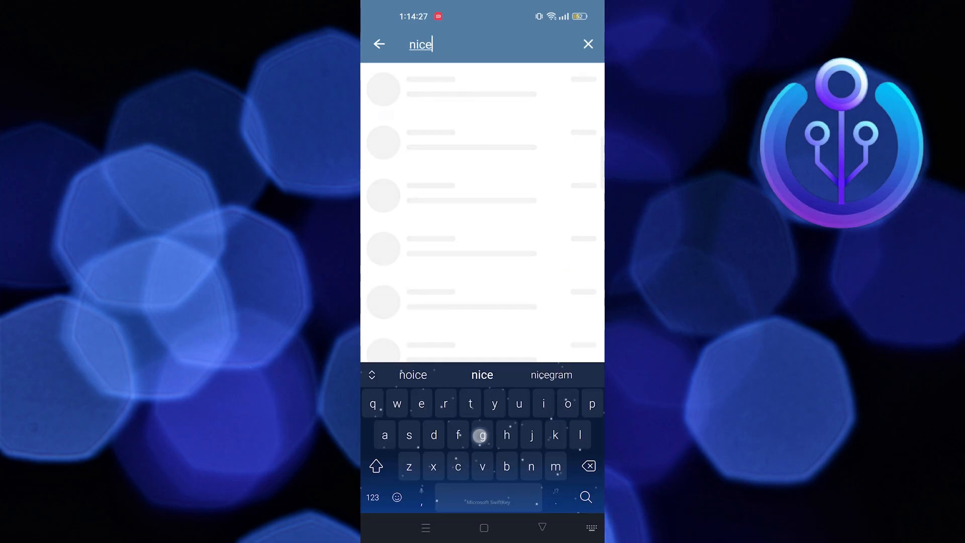
Step: Complete the search to 'nicegram', start the Nicegram Bot chat and log in to the Nicegram website
{"action": "left_click", "coordinate": [549, 375]}
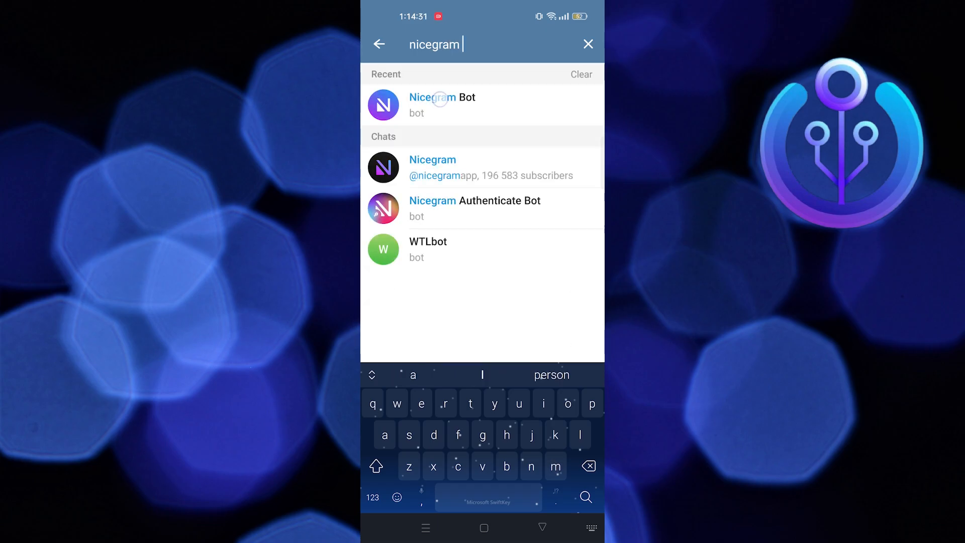
{"action": "left_click", "coordinate": [443, 105]}
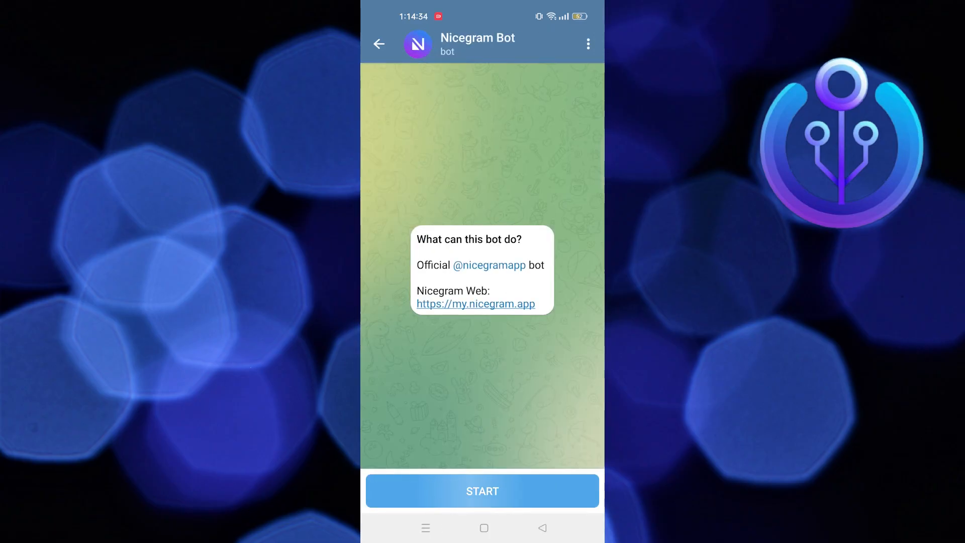
{"action": "left_click", "coordinate": [482, 490]}
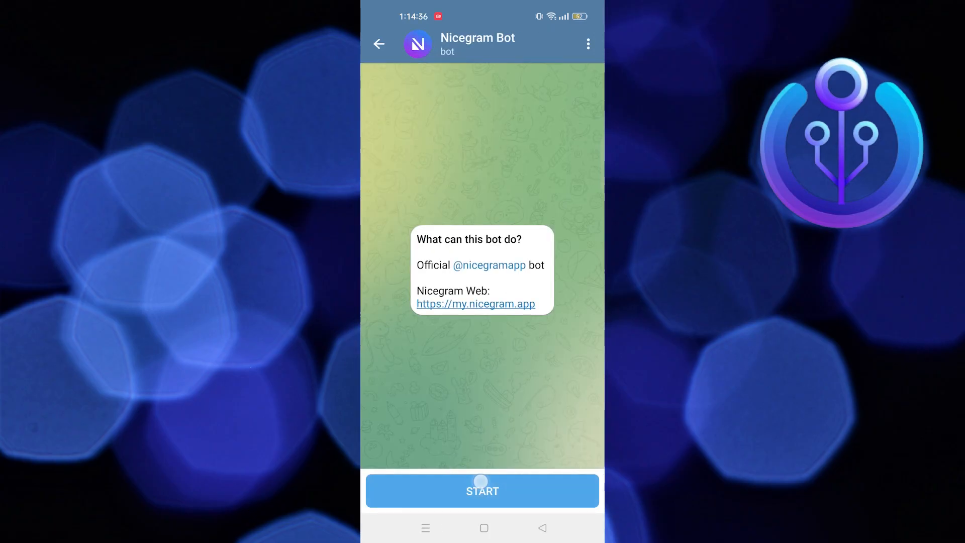
{"action": "left_click", "coordinate": [482, 490]}
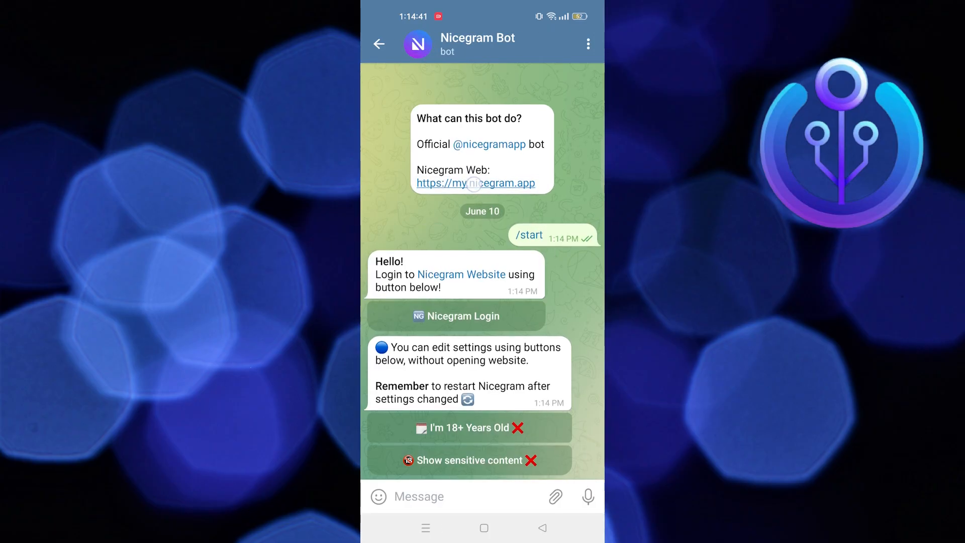
{"action": "left_click", "coordinate": [455, 315]}
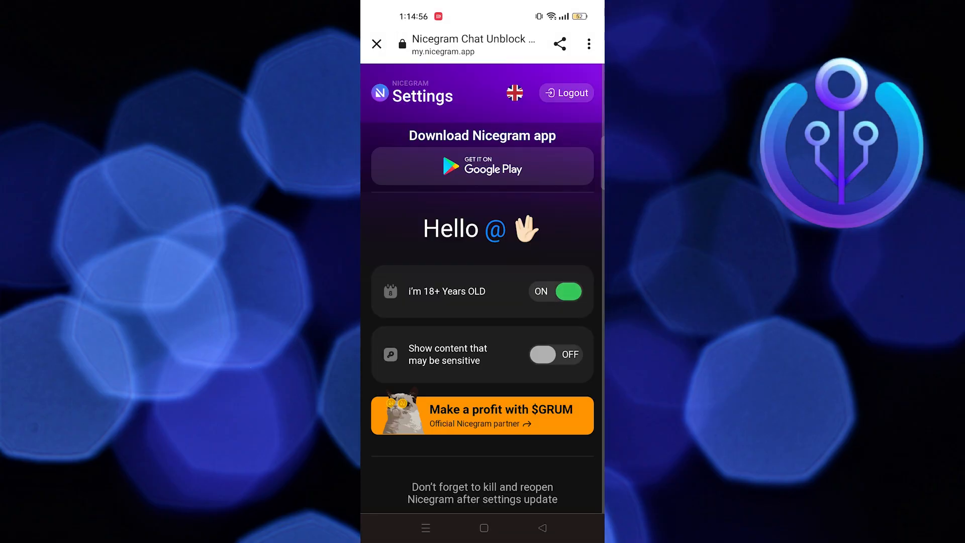
Step: Switch on 'Show content that may be sensitive' alongside 18+ and save the settings
{"action": "left_click", "coordinate": [554, 354]}
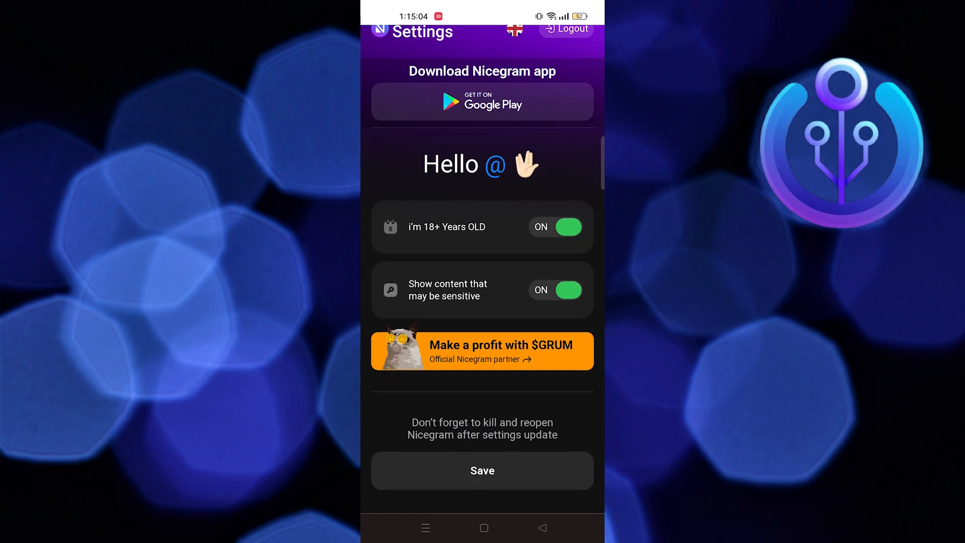
{"action": "left_click", "coordinate": [482, 470]}
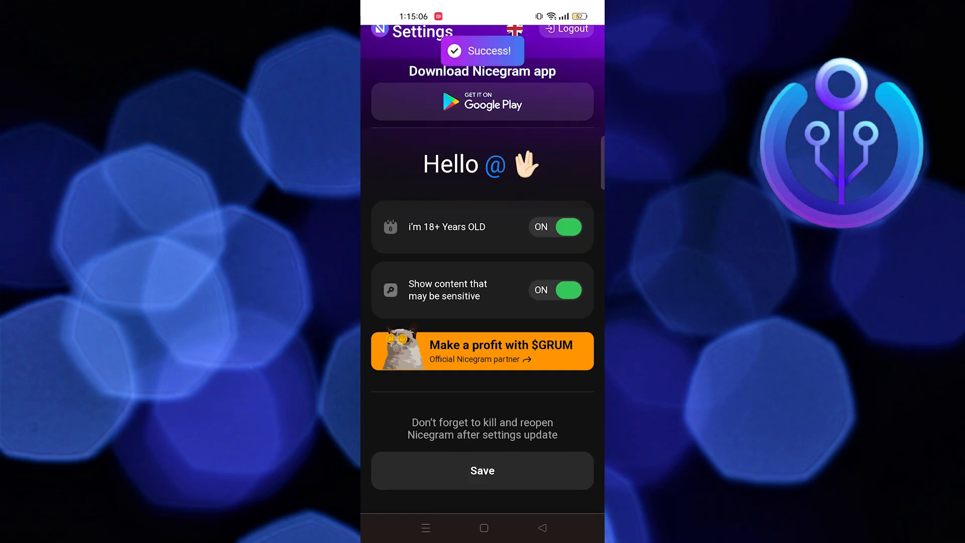